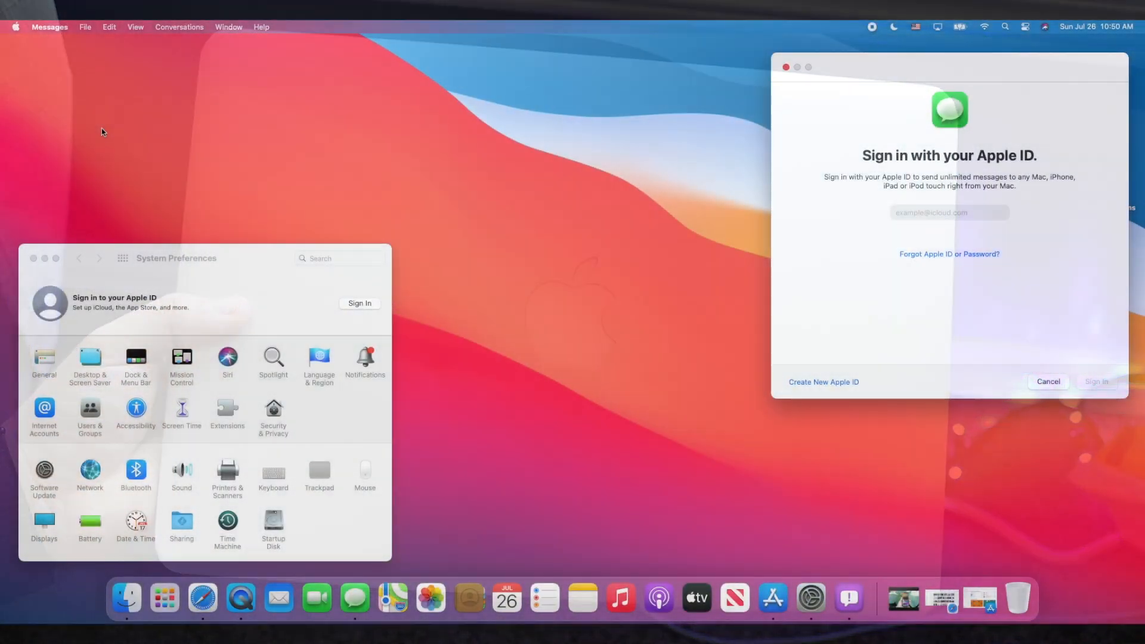
Open About This Mac from the Apple menu and review its Service and Support tabs.
left_click(15, 27)
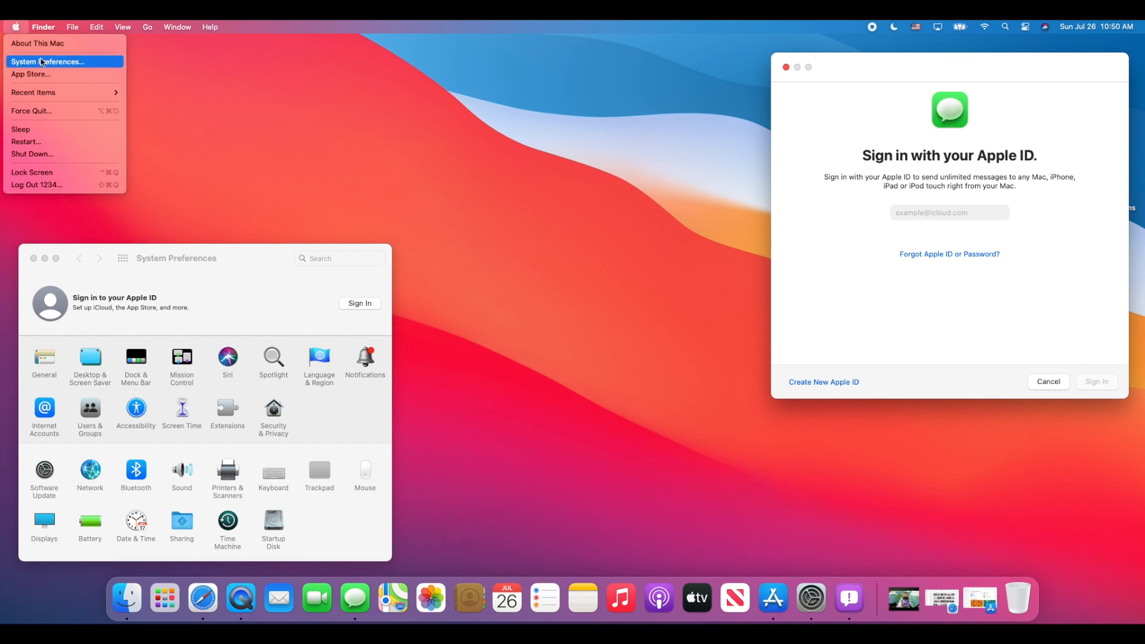
mouse_move(40, 43)
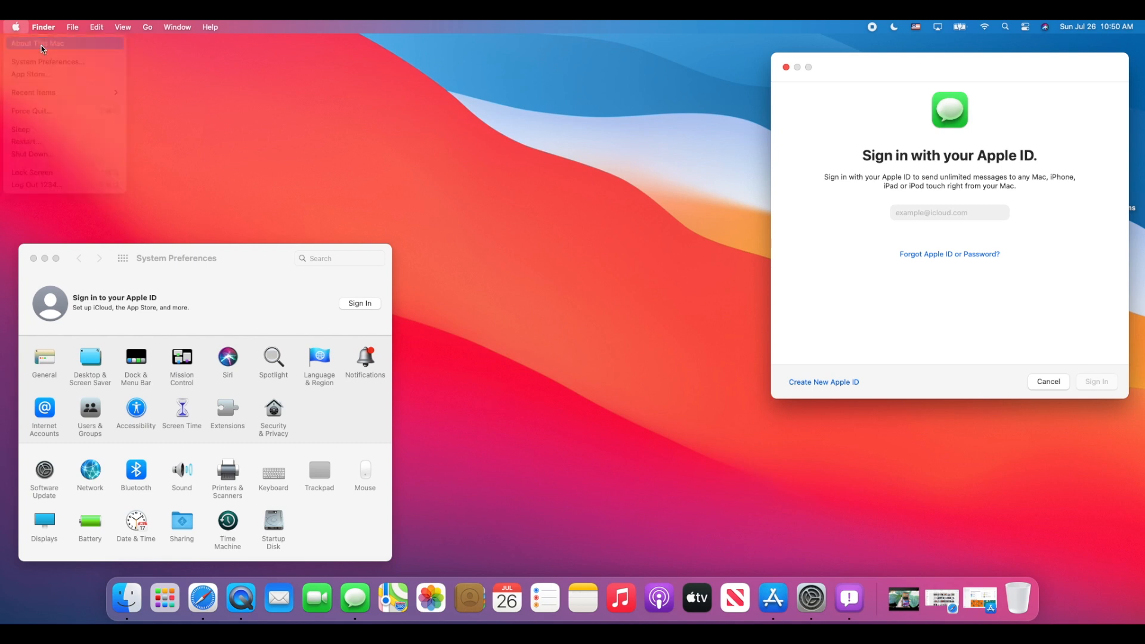
left_click(41, 43)
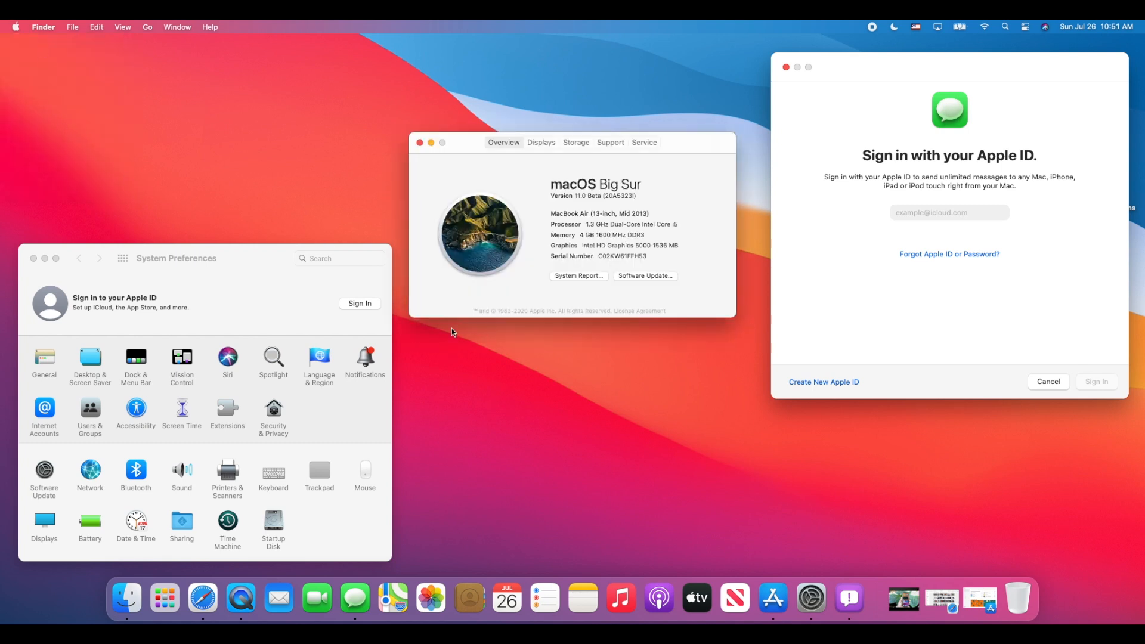
left_click(644, 142)
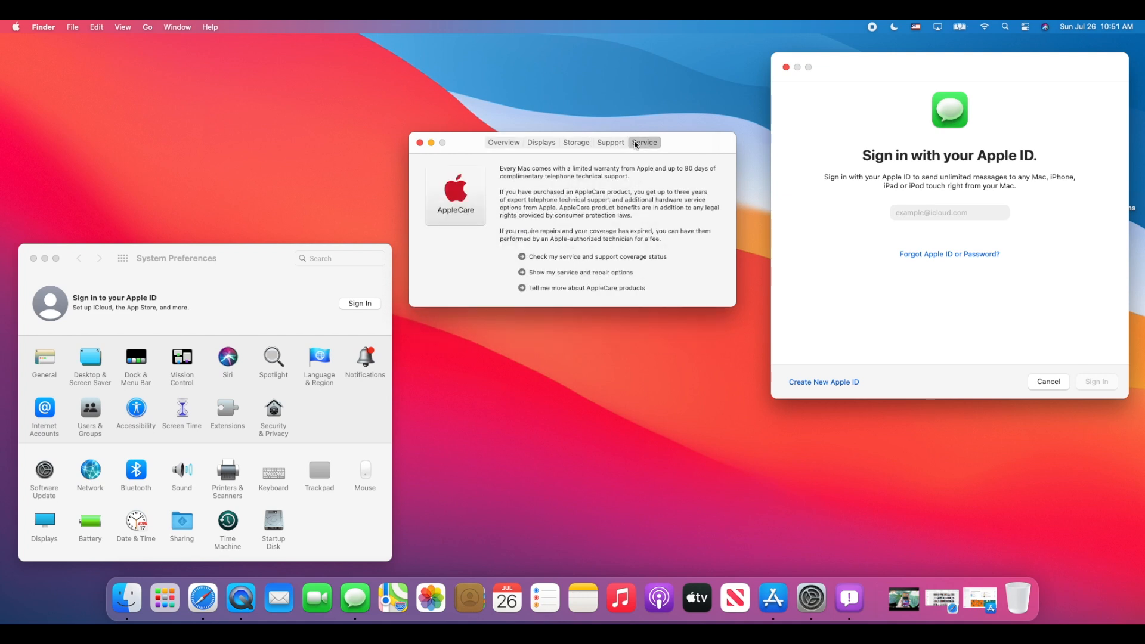
left_click(610, 143)
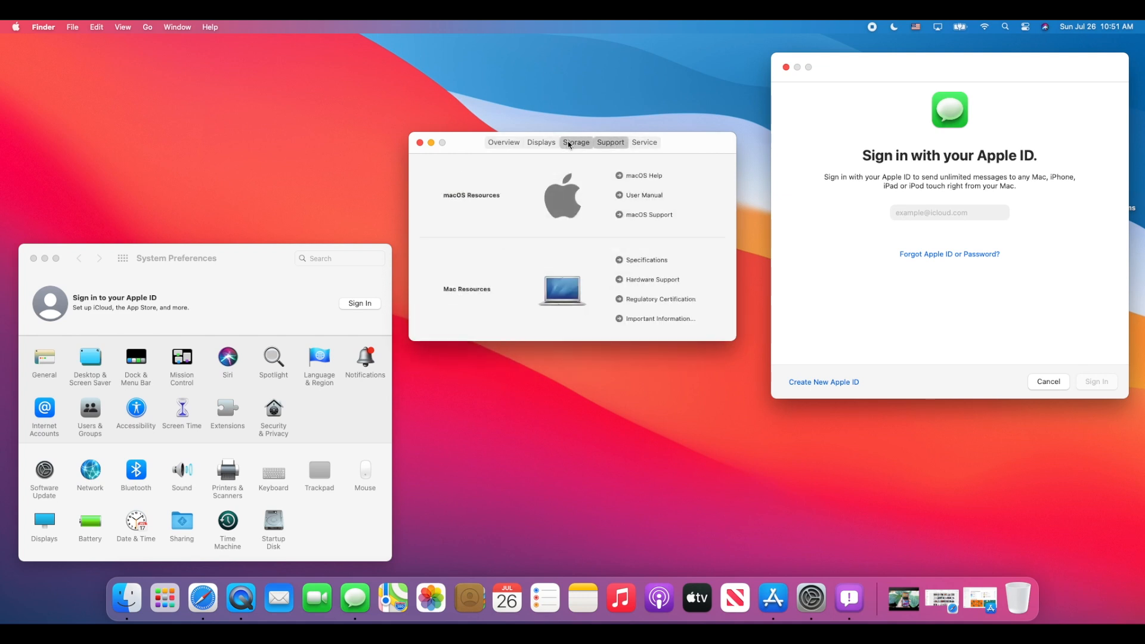
left_click(540, 142)
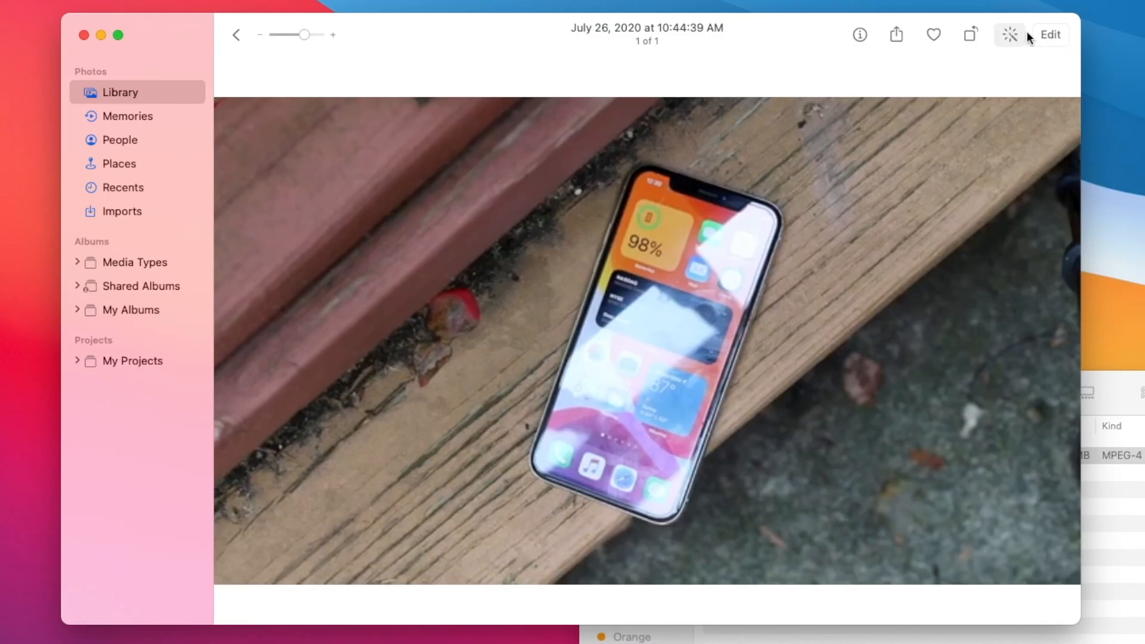
Edit the iPhone video, scrub to a later frame, and apply Auto Enhance.
left_click(1050, 34)
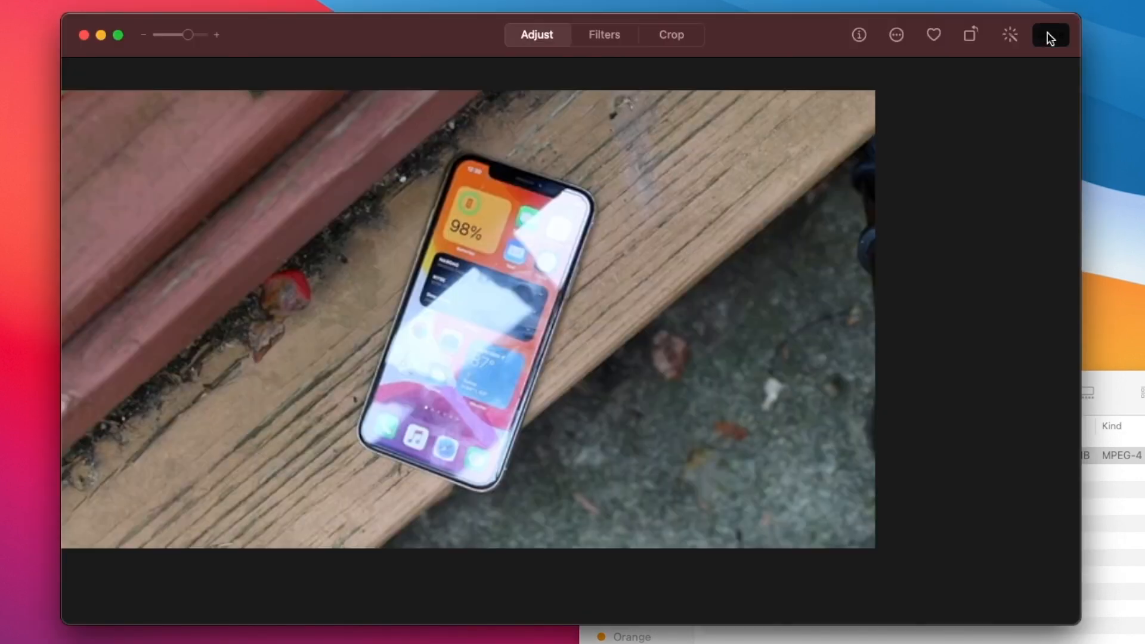
left_click(1050, 35)
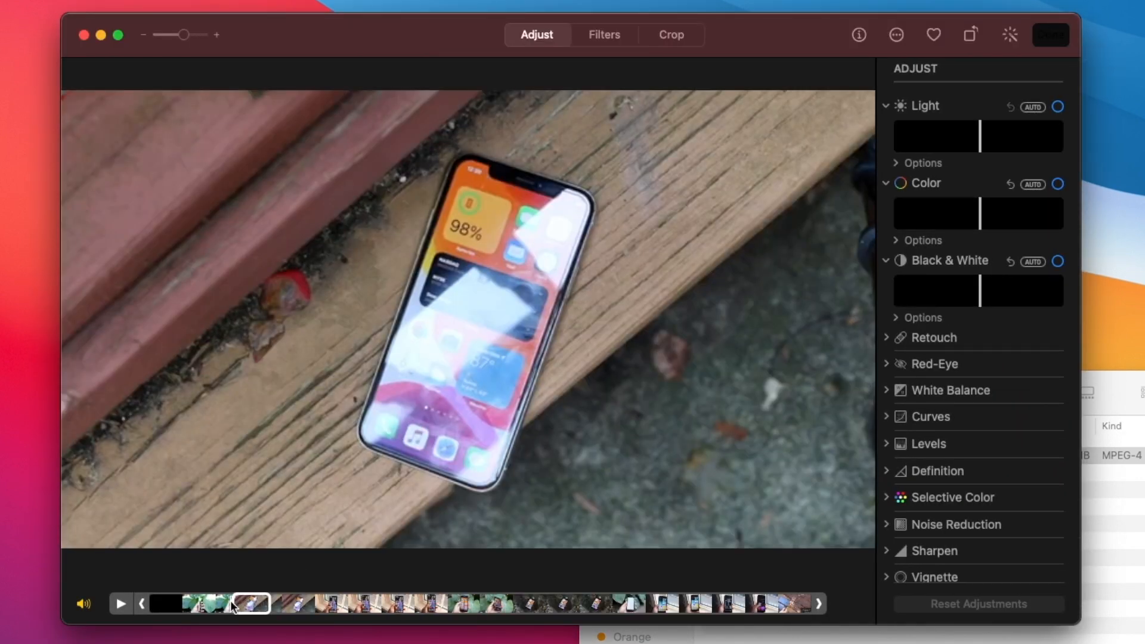
left_click(288, 605)
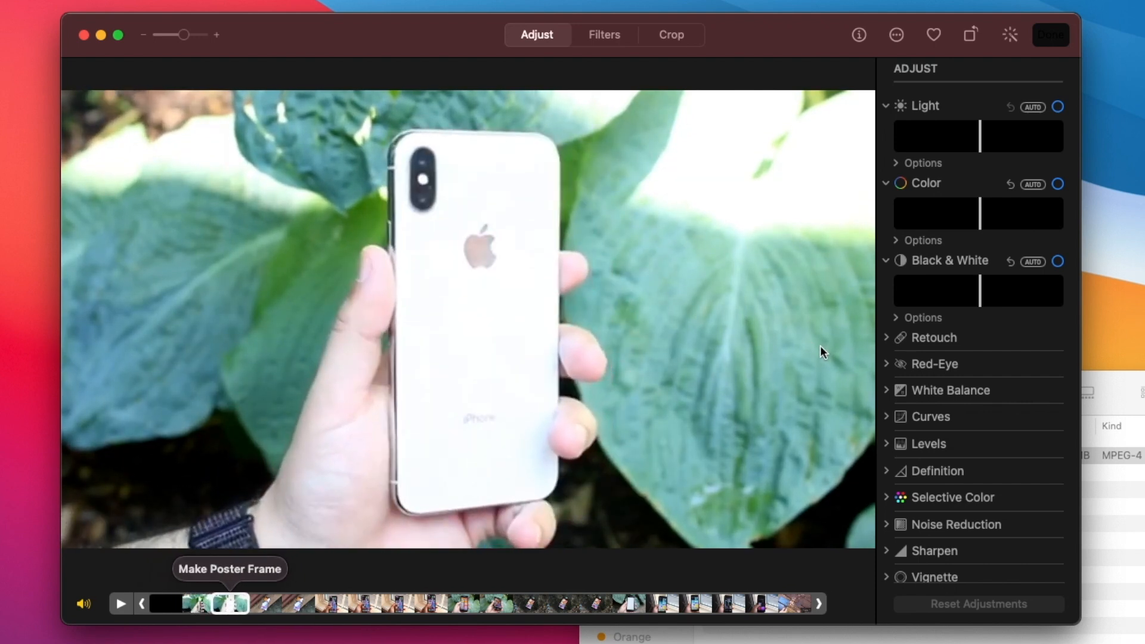
left_click(1032, 183)
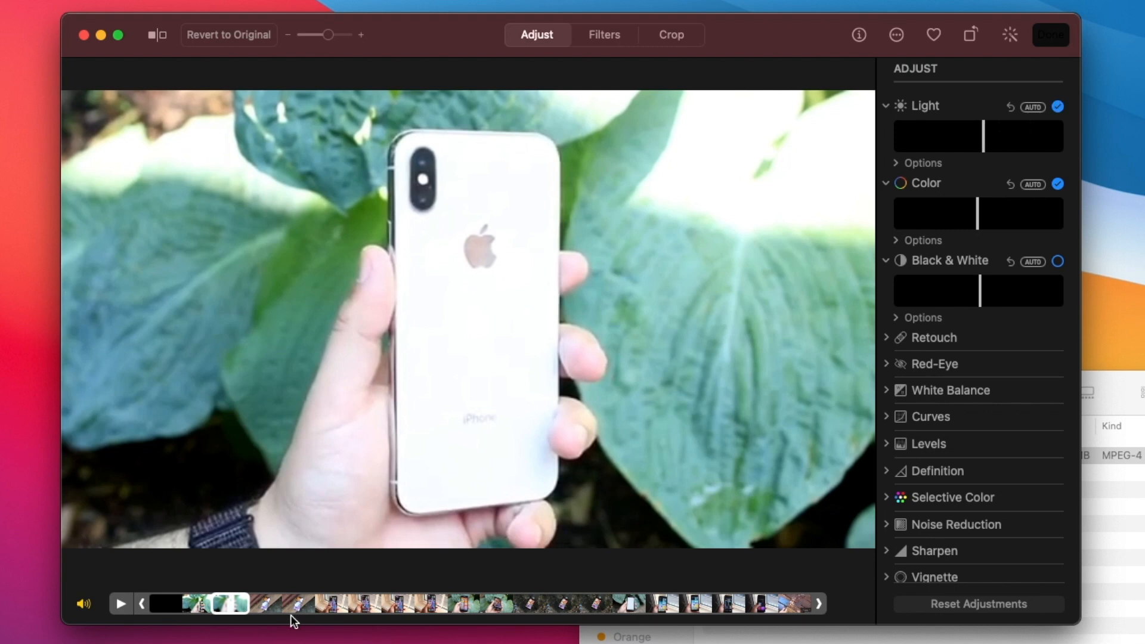
left_click(297, 603)
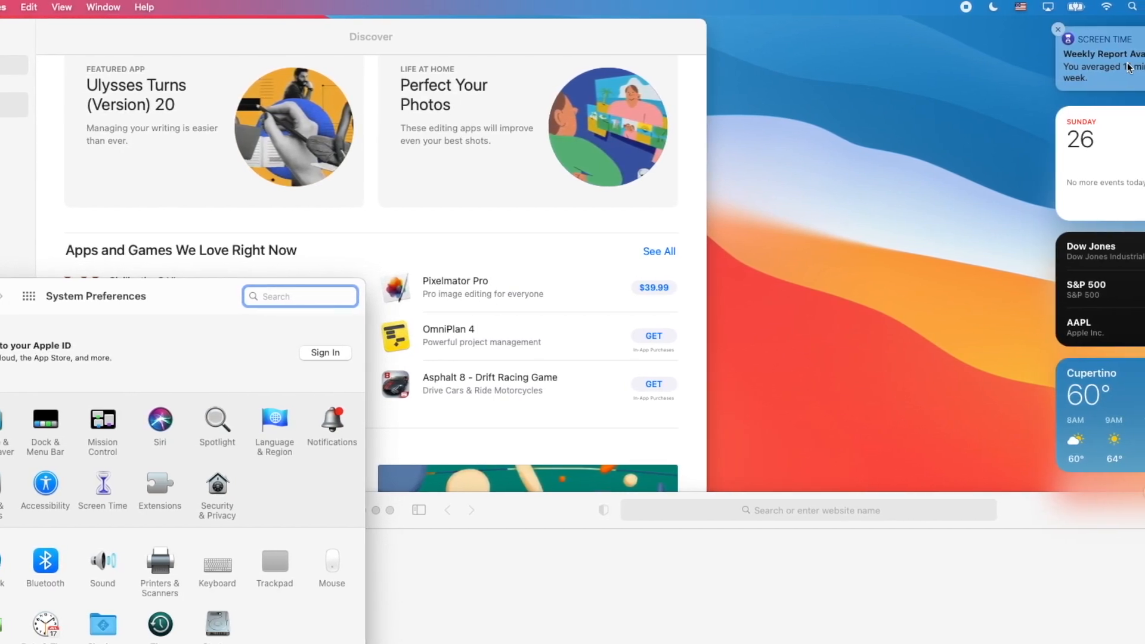
Scroll through the widget gallery to World Clock and Notes widgets.
left_click(1058, 30)
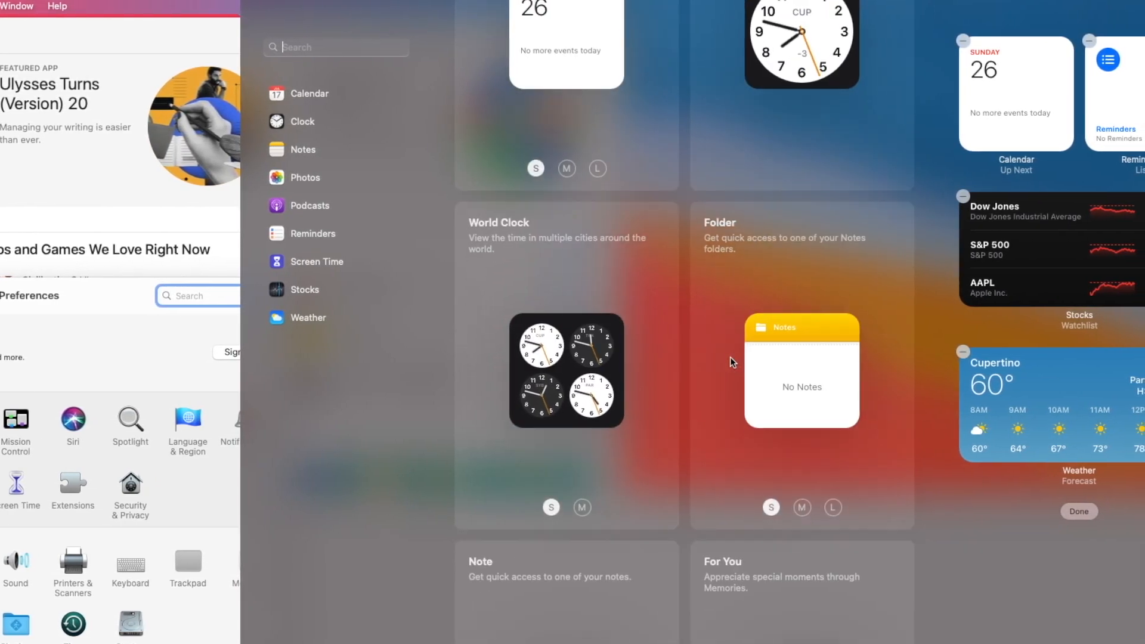
scroll("down", 3)
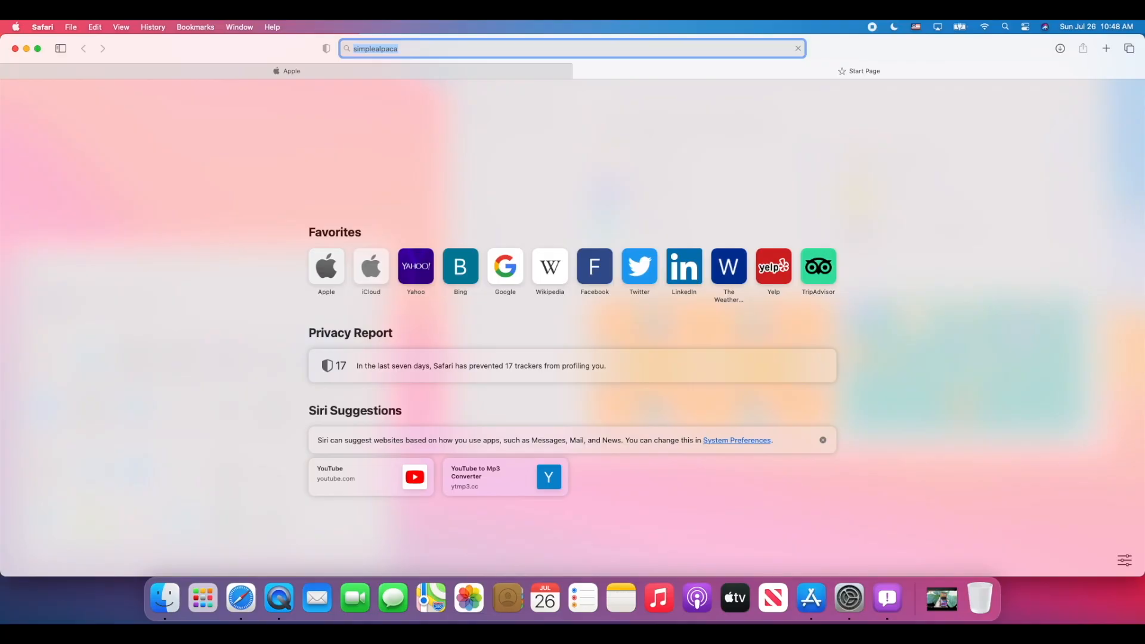
Run the simplealpaca search and scroll through the results.
key("Return")
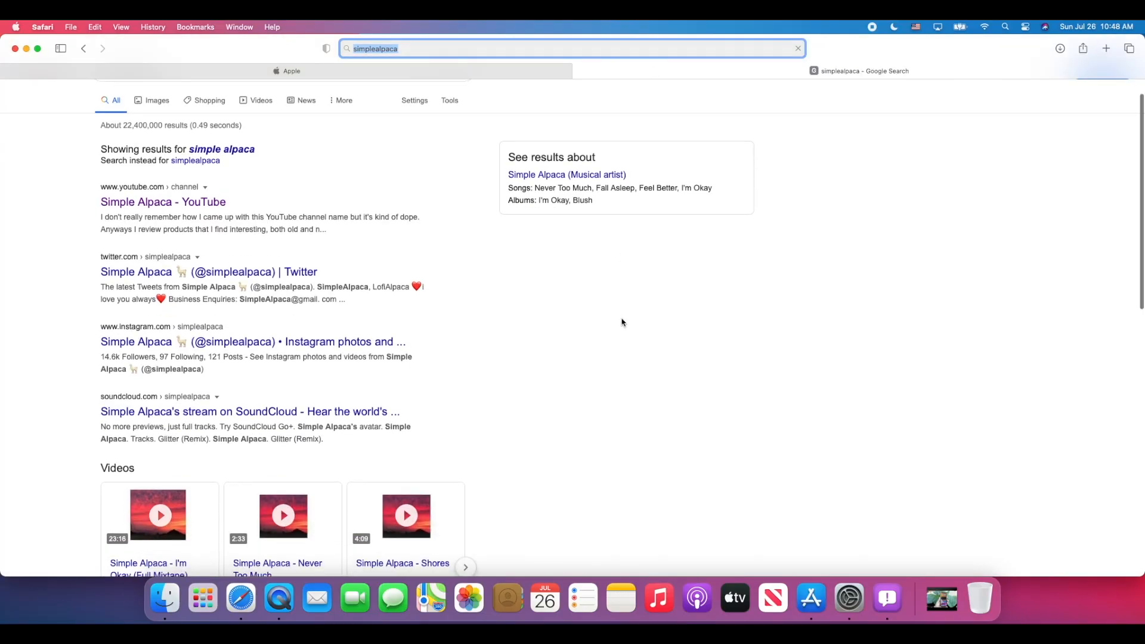
scroll("down", 3)
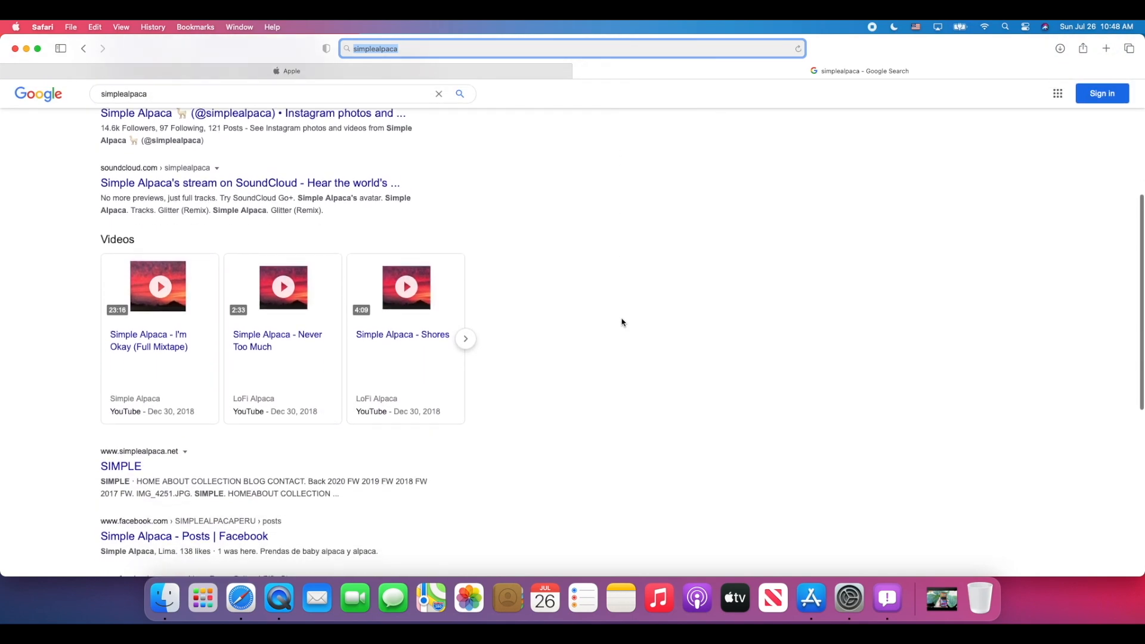
scroll("up", 3)
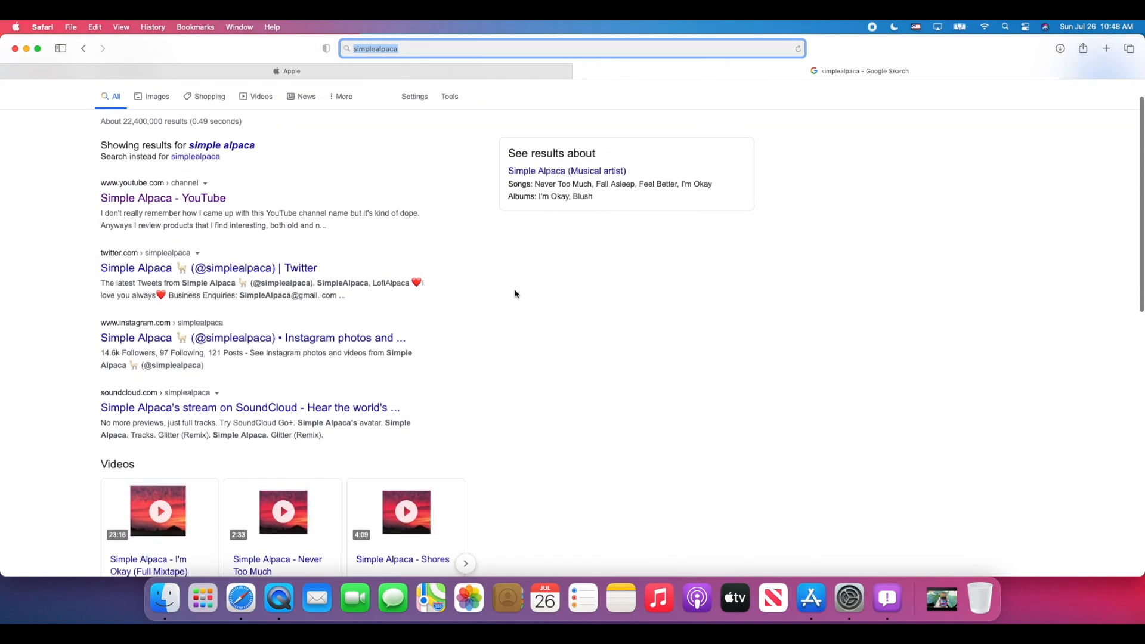
Glance at the Apple tab, then open a new tab and enter 'slither io'.
left_click(287, 71)
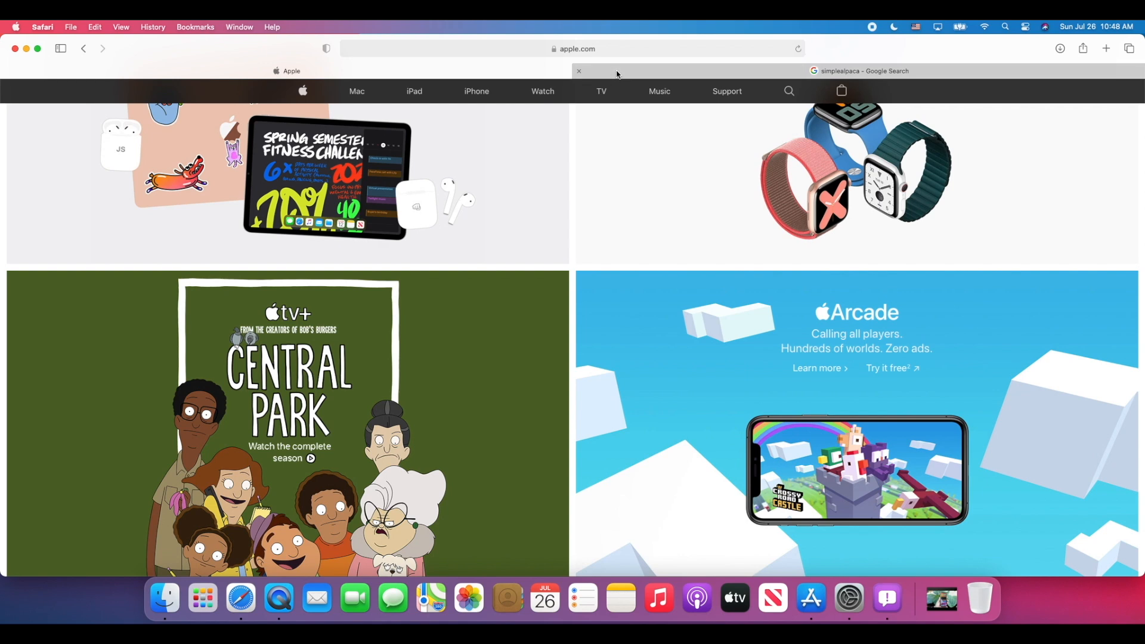
left_click(865, 71)
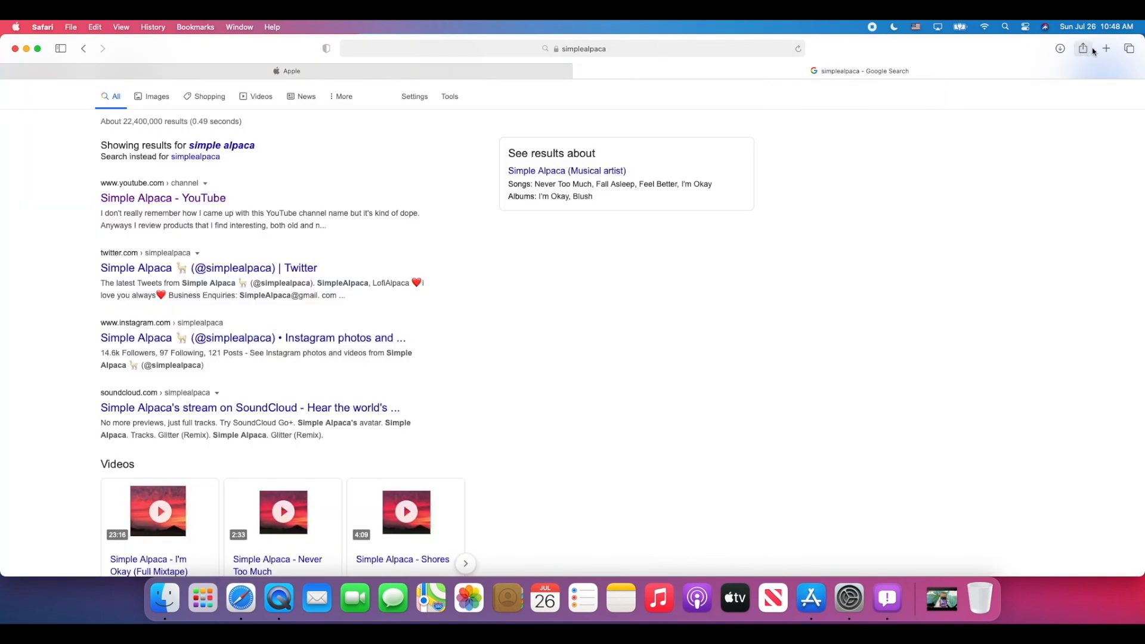
left_click(1128, 49)
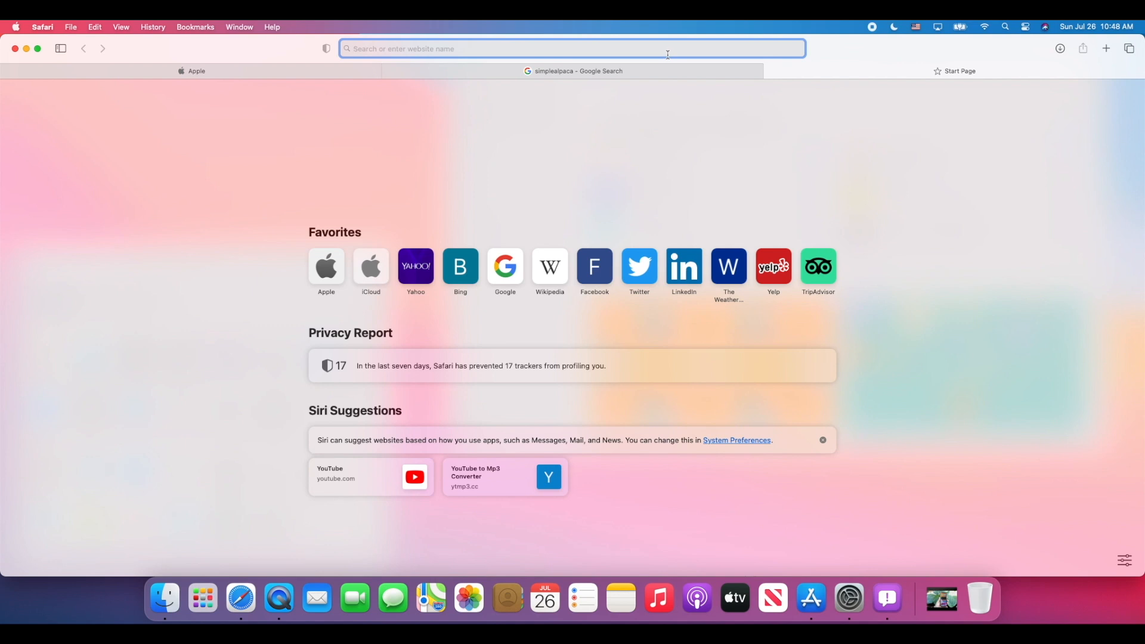
type("slither io")
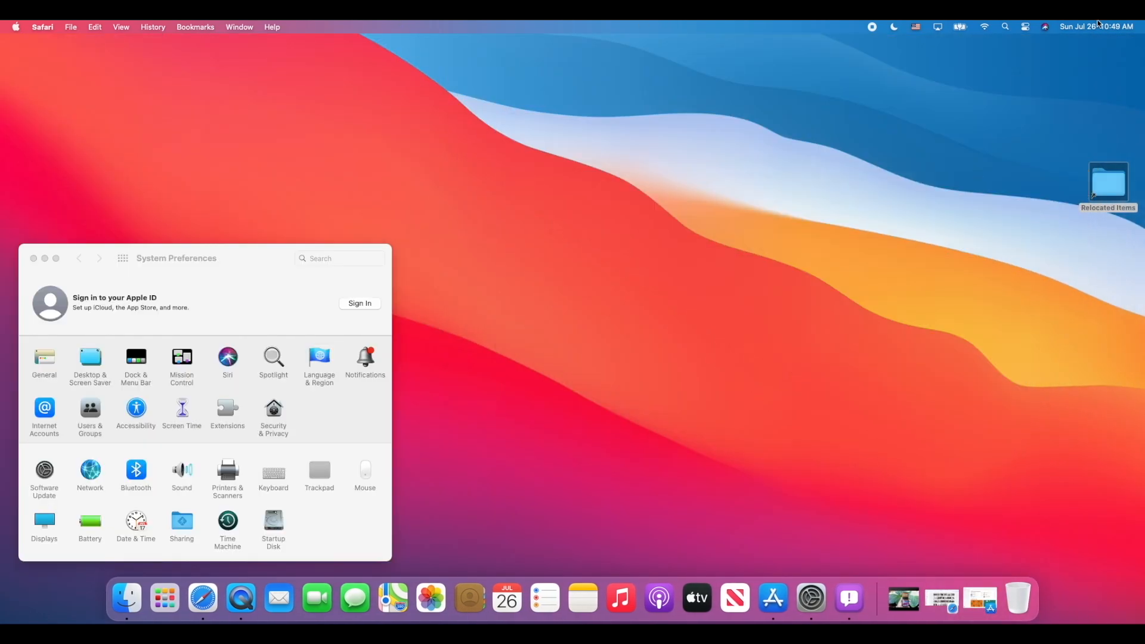
Open Notification Center's widget gallery and browse the Reminders widgets.
left_click(1096, 26)
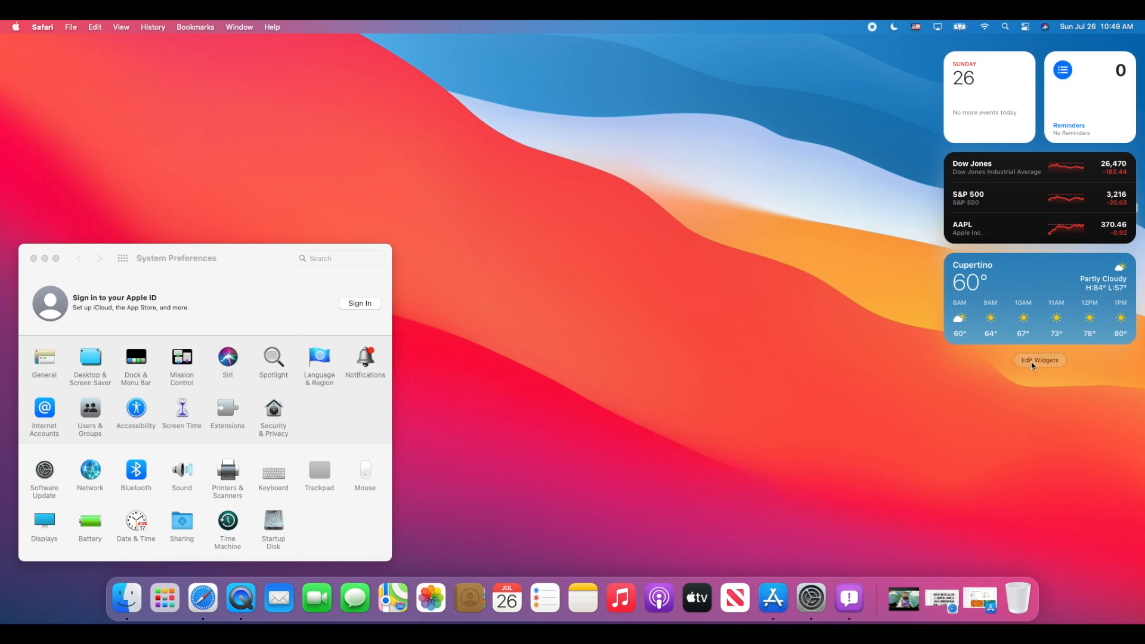
left_click(1039, 359)
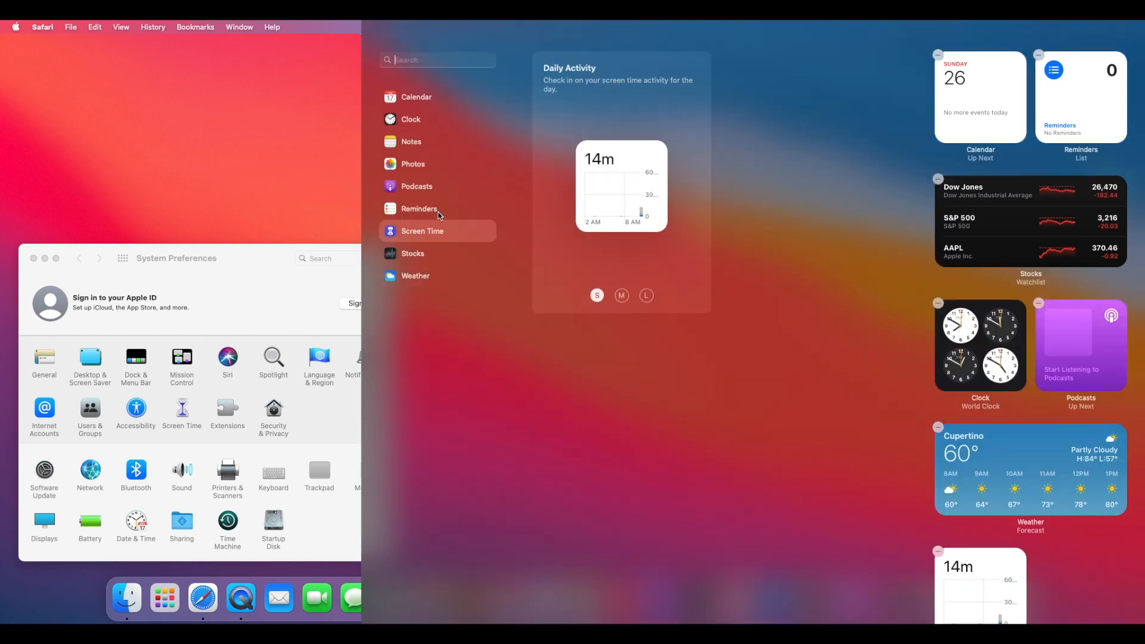
left_click(420, 208)
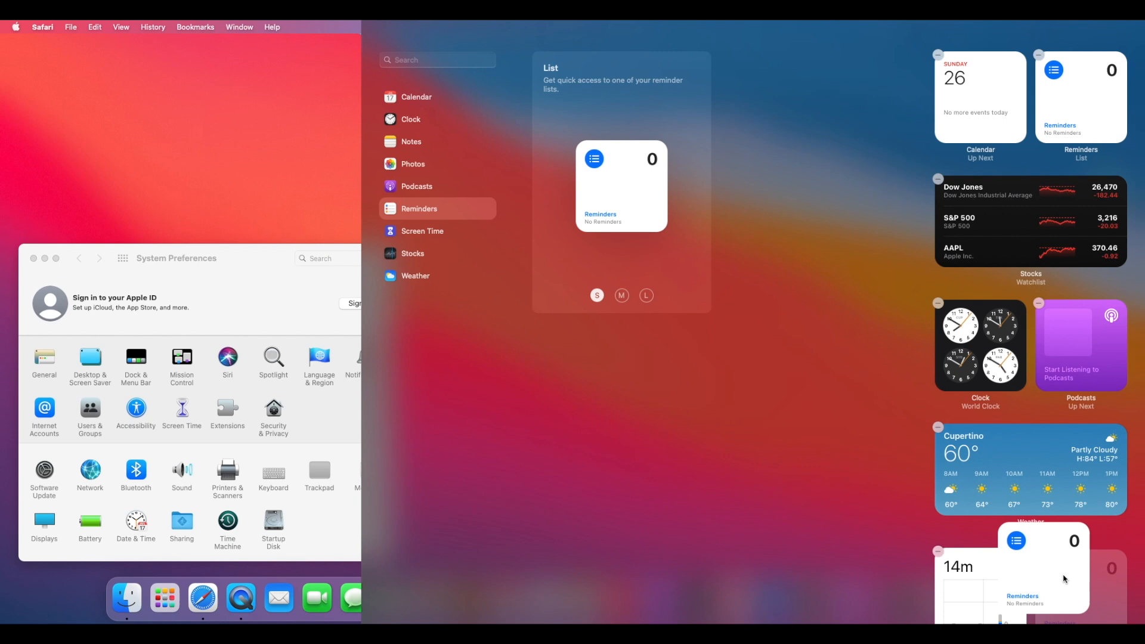
left_click(355, 598)
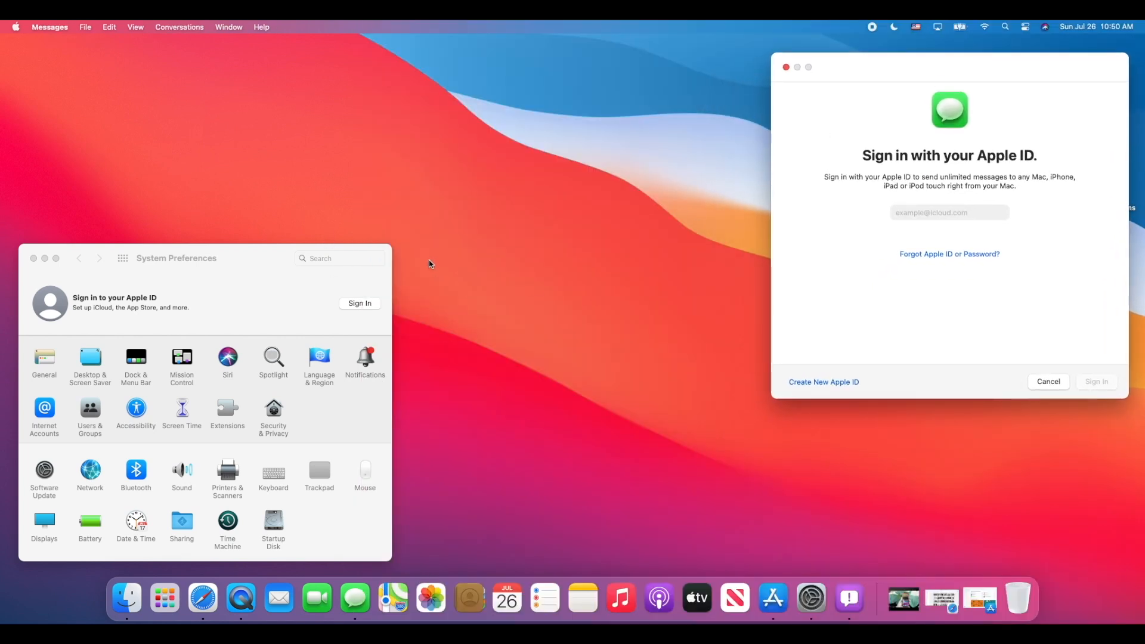
mouse_move(801, 260)
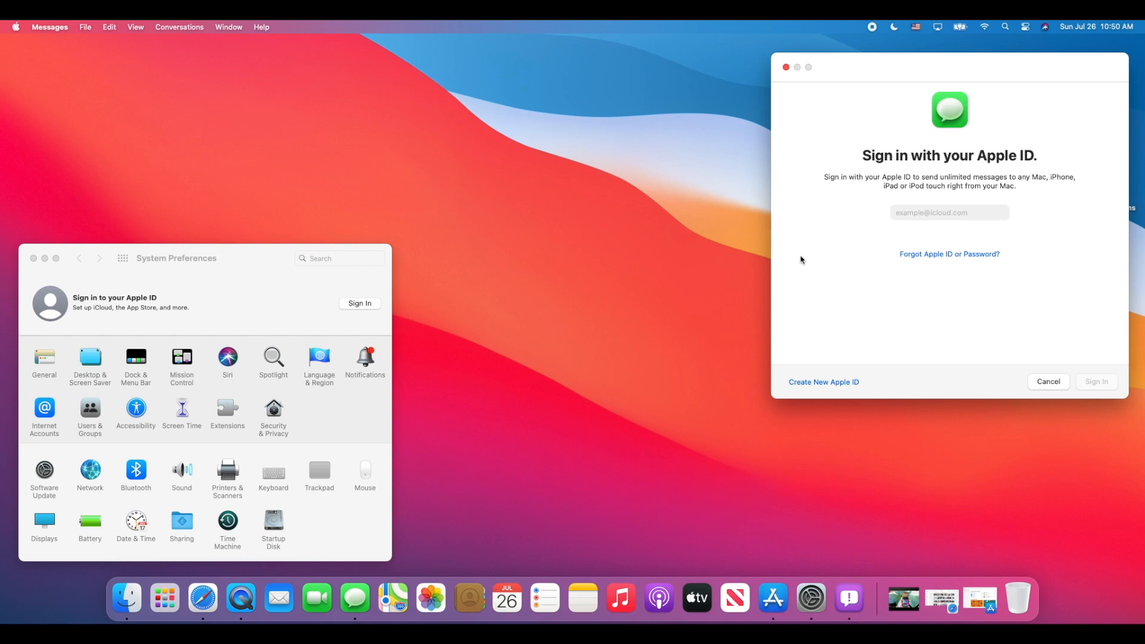
mouse_move(14, 24)
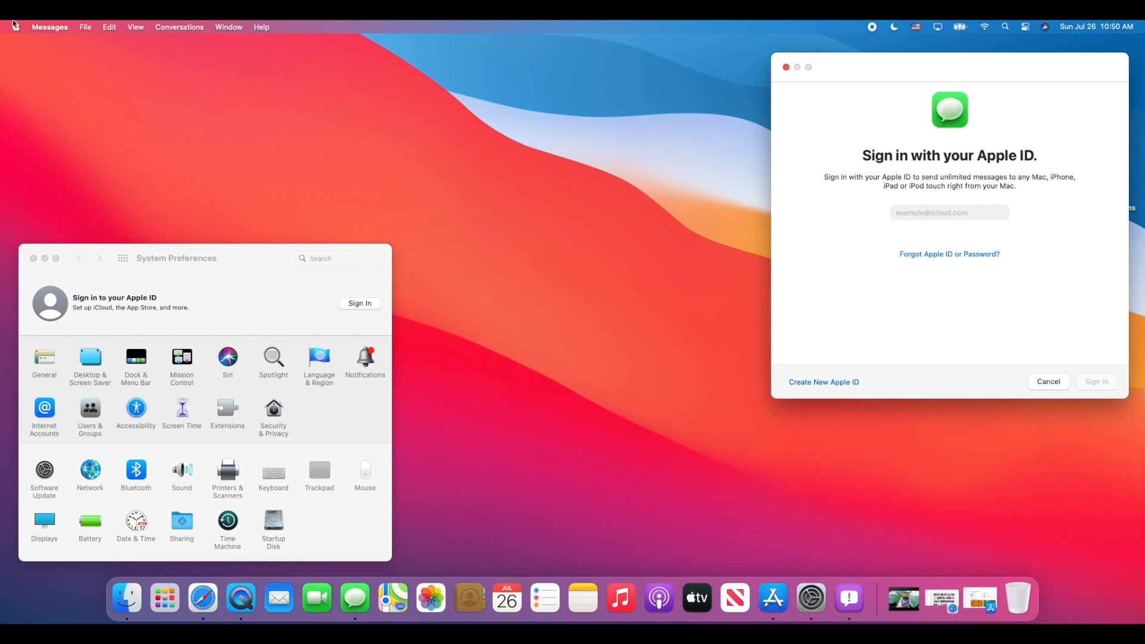
left_click(102, 133)
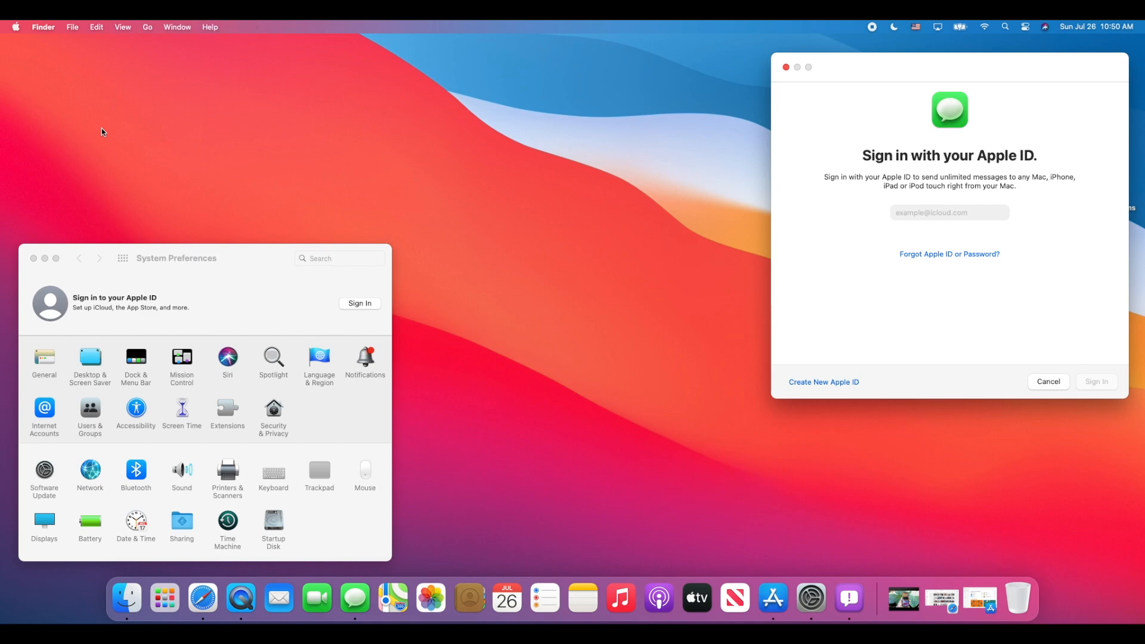
left_click(14, 27)
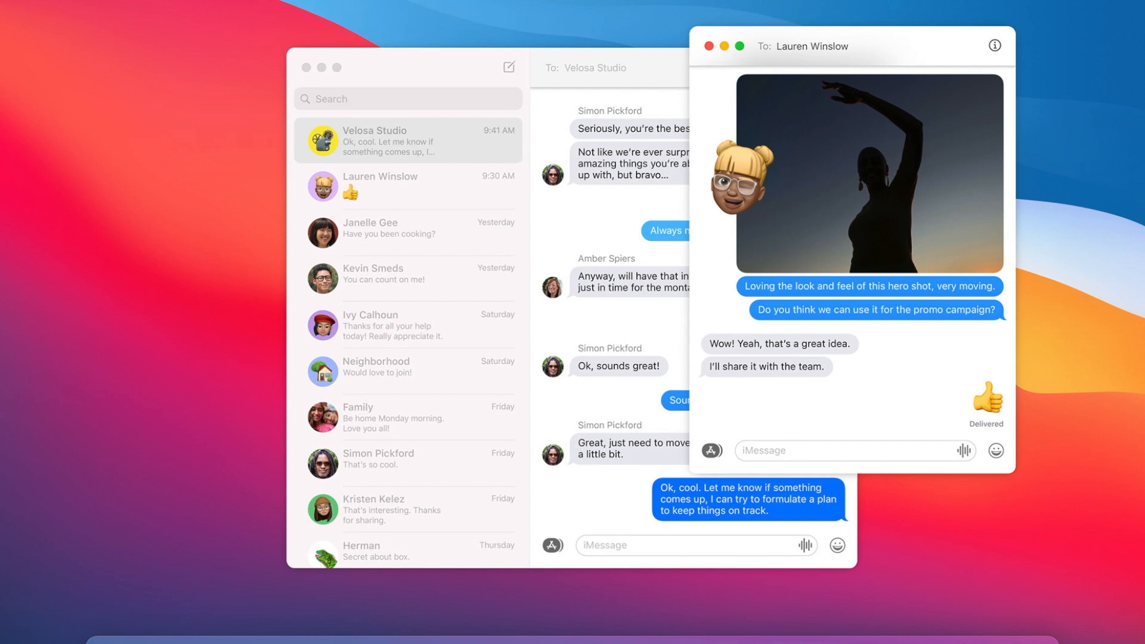
left_click(240, 599)
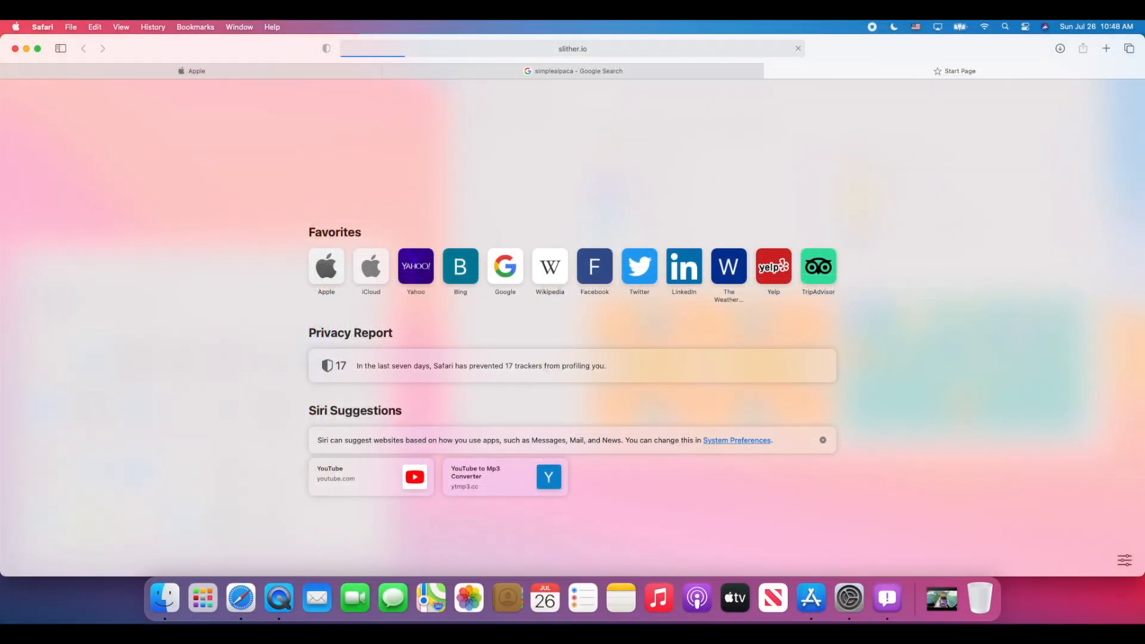
mouse_move(579, 124)
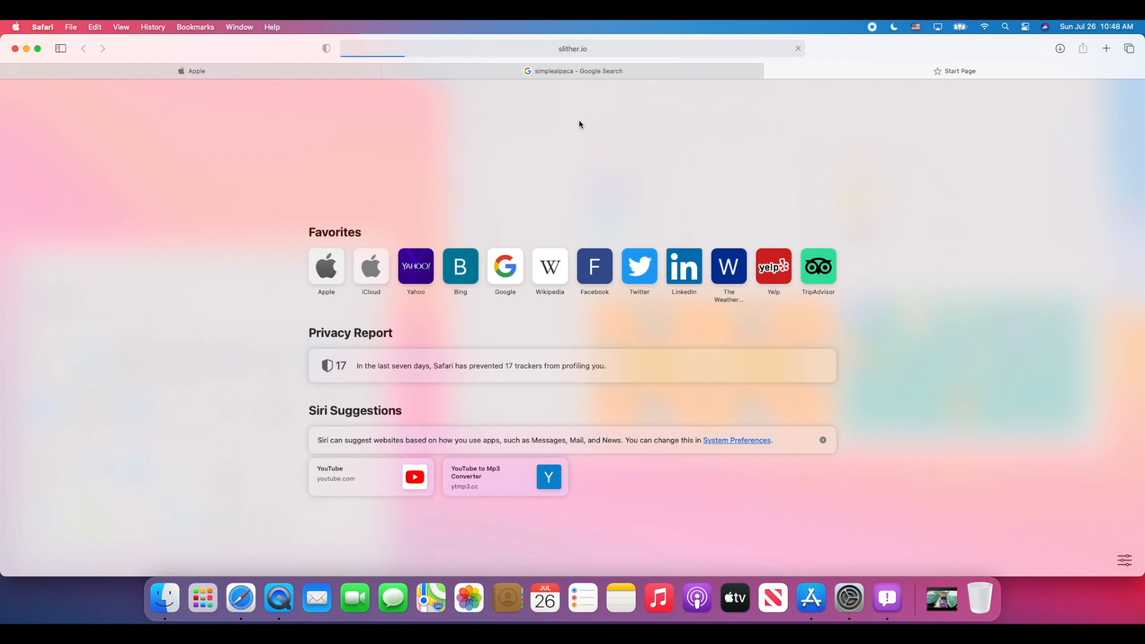
mouse_move(594, 71)
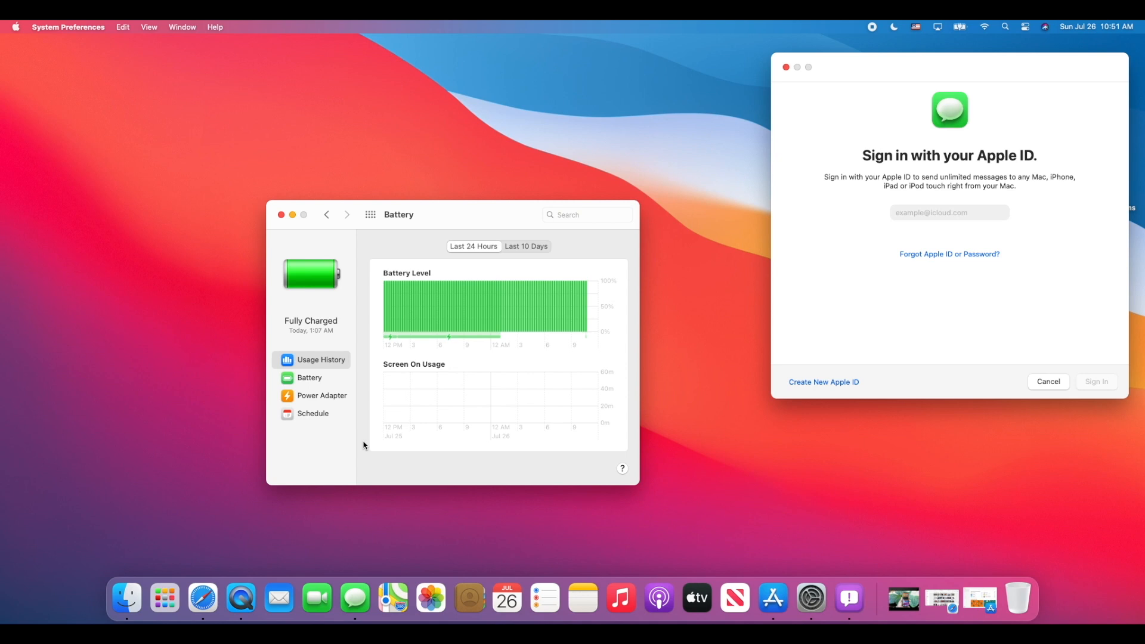
mouse_move(513, 262)
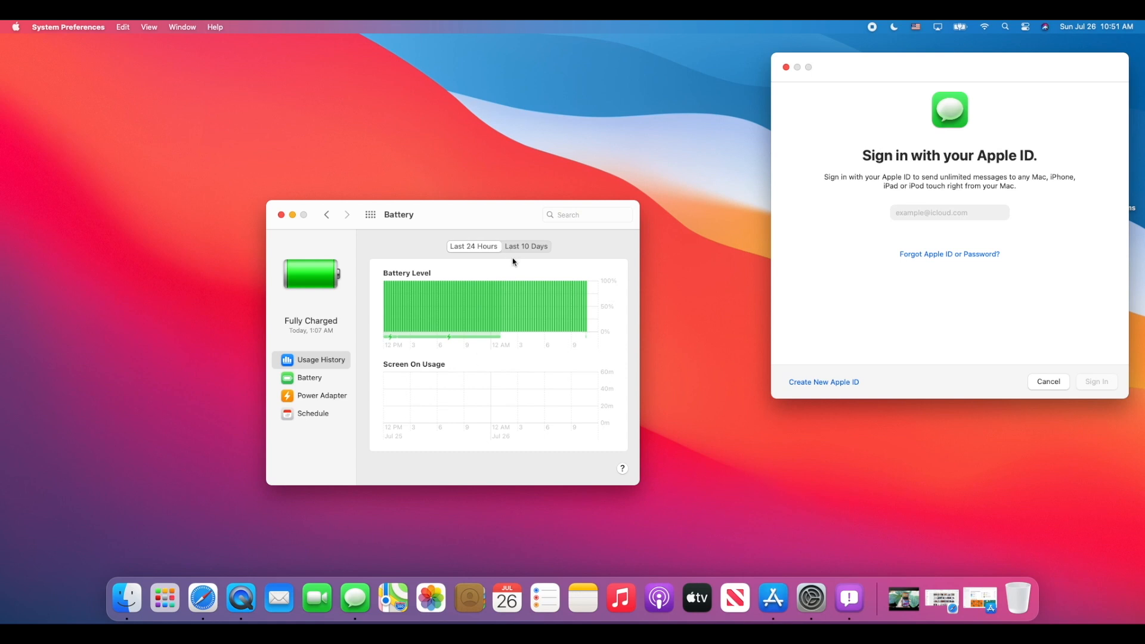
Compare 10-day and 24-hour battery usage, then view Battery and Power Adapter settings.
left_click(525, 247)
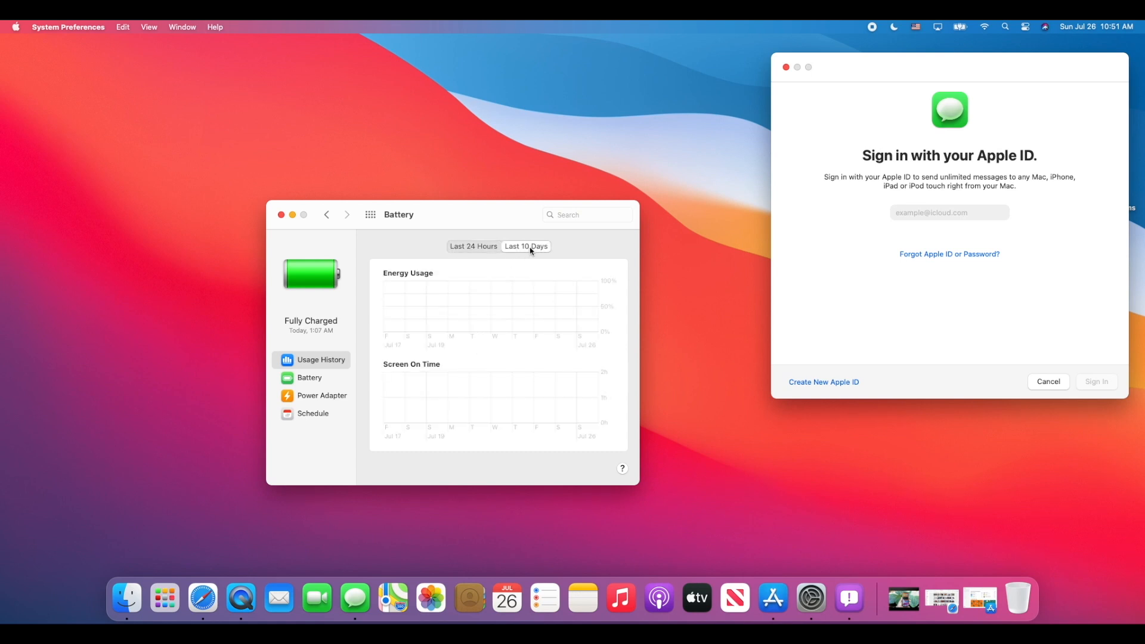
left_click(473, 246)
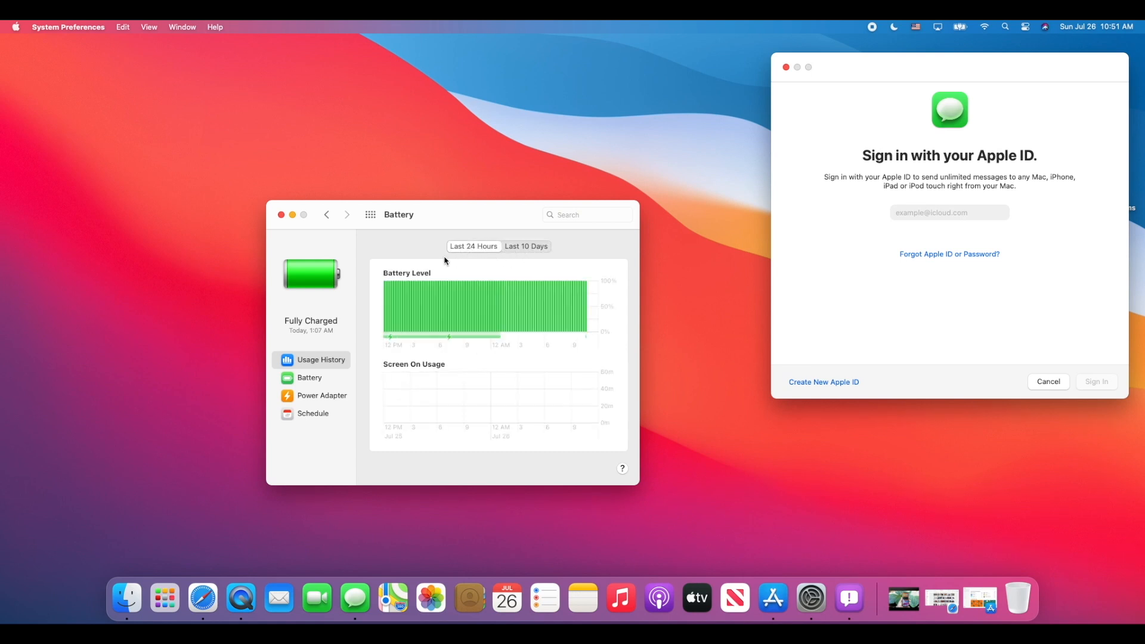
left_click(309, 378)
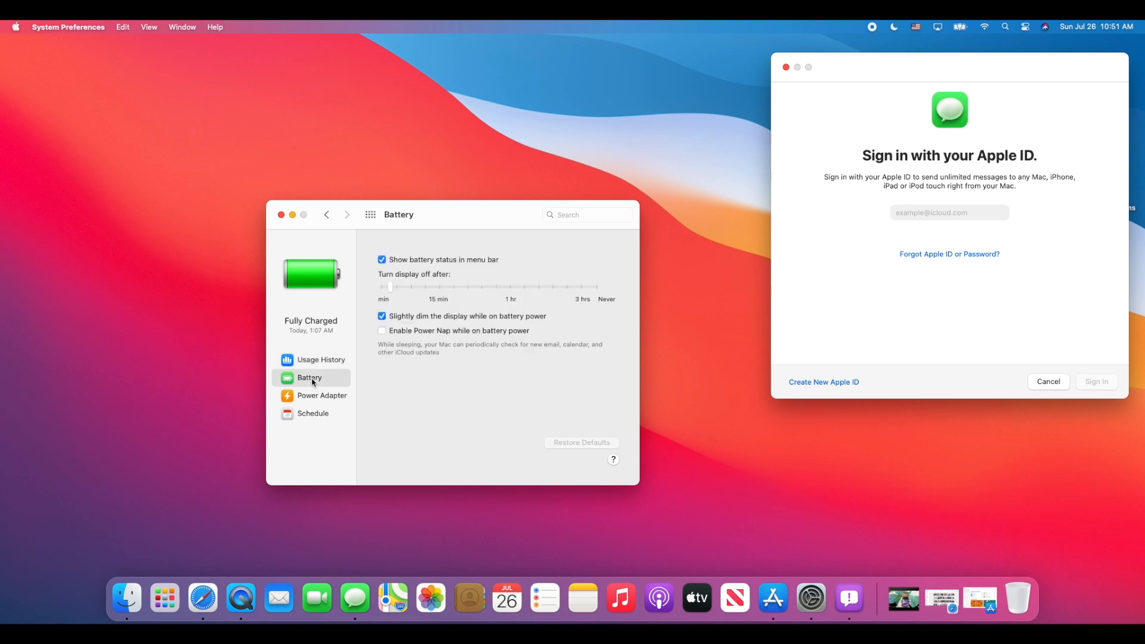
mouse_move(390, 293)
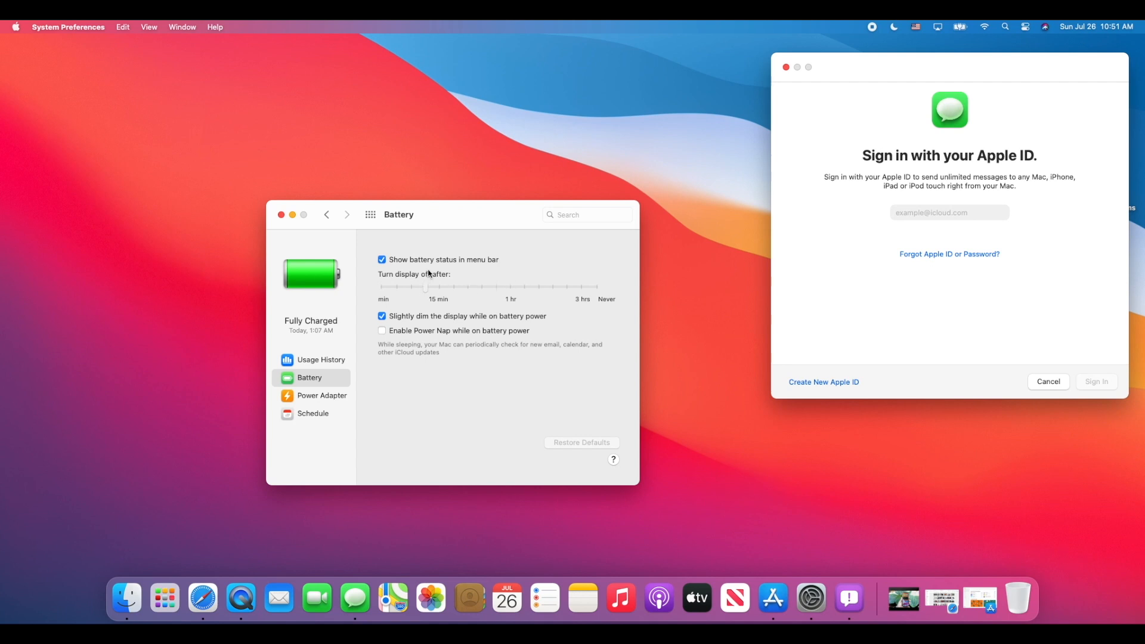
mouse_move(420, 417)
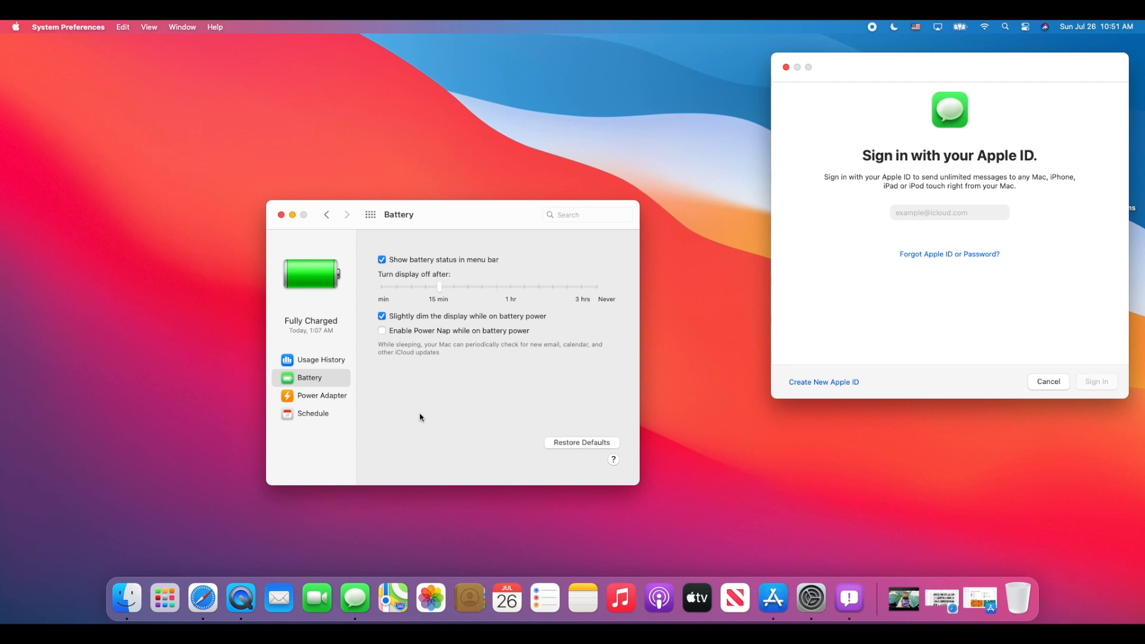
mouse_move(353, 398)
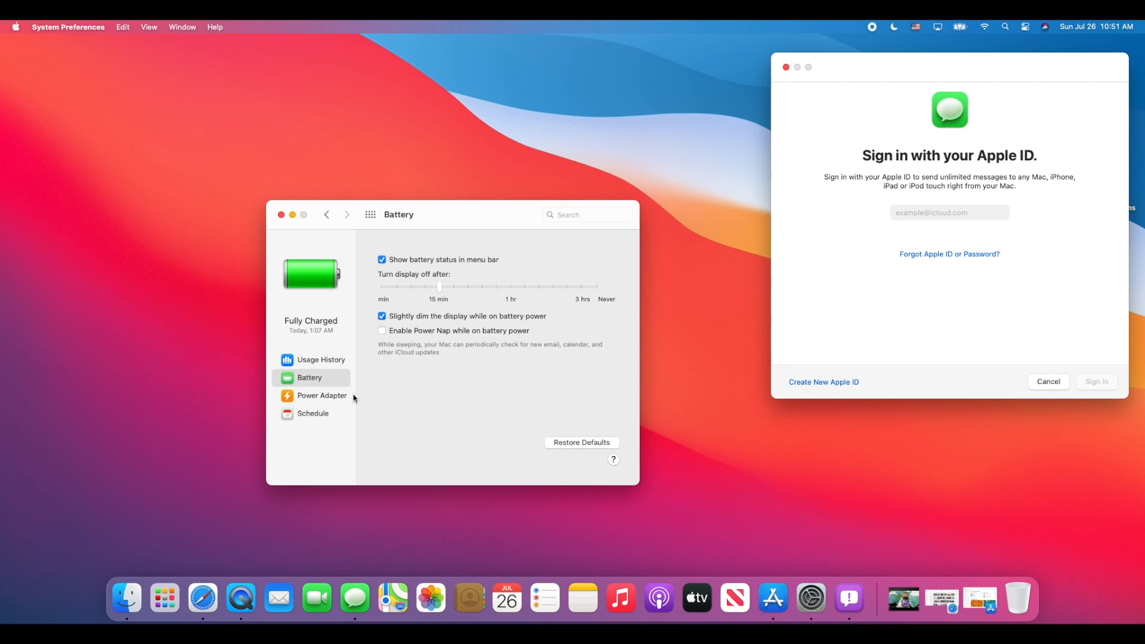
left_click(321, 395)
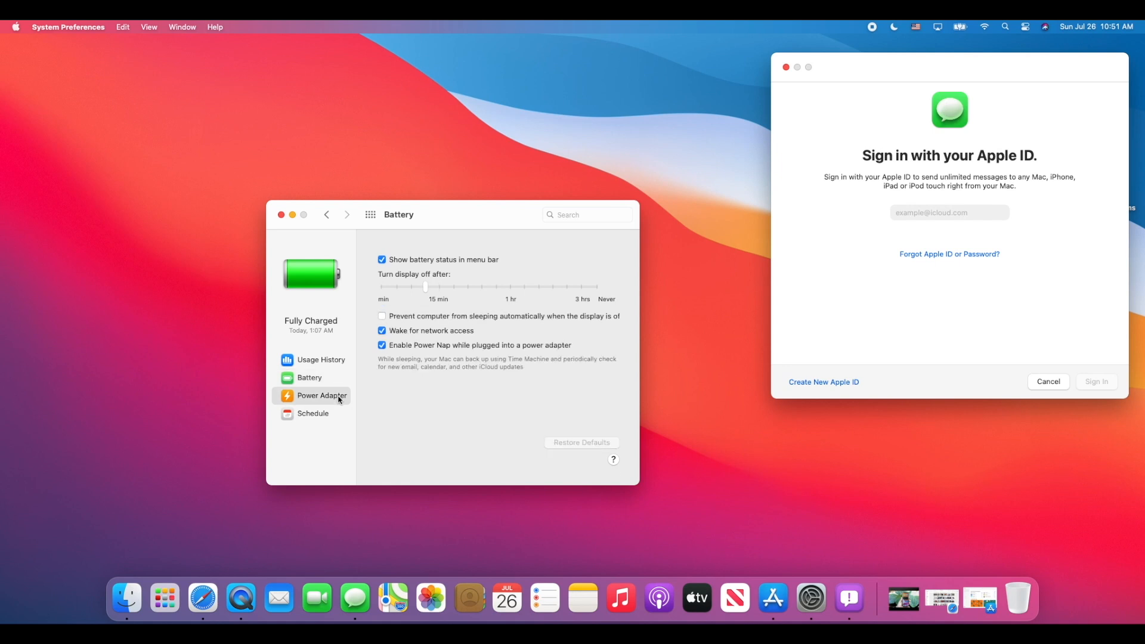
mouse_move(334, 409)
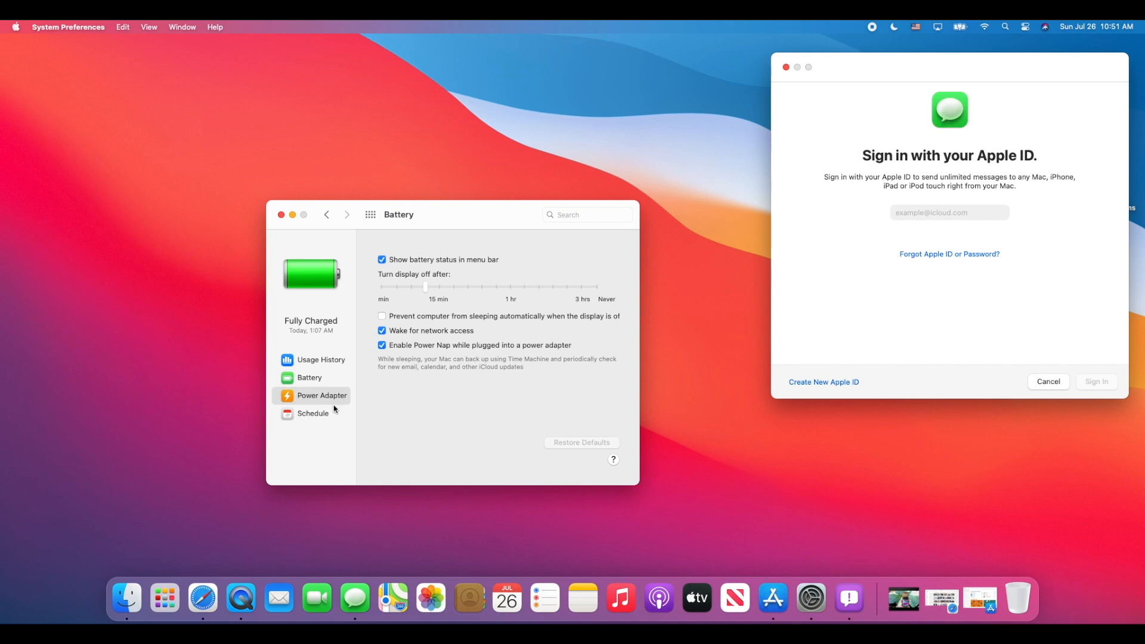
mouse_move(451, 293)
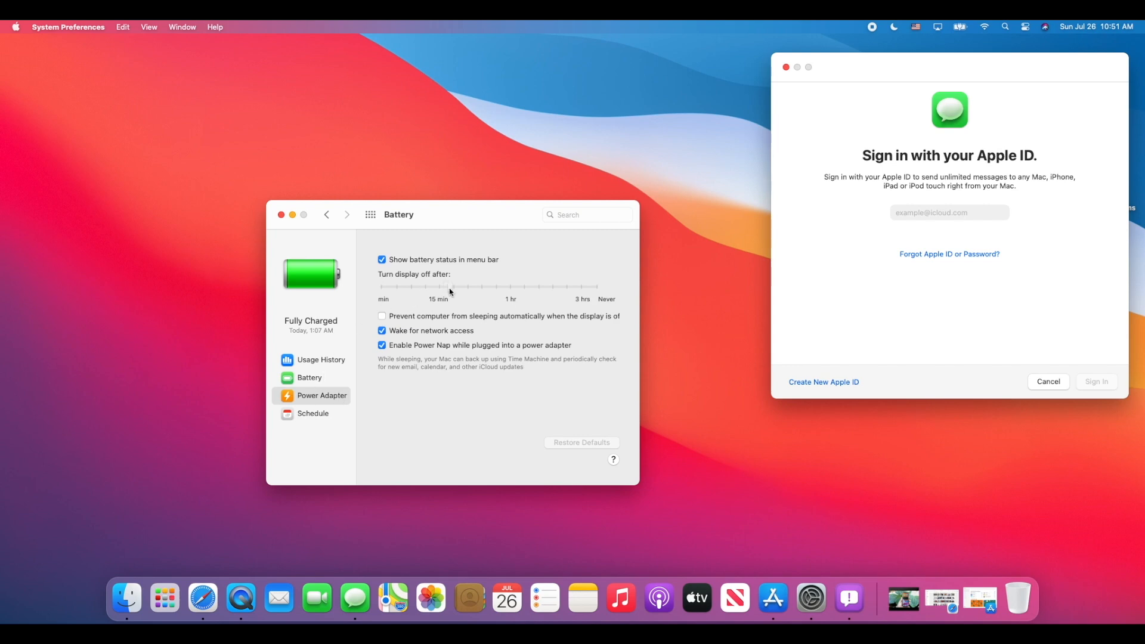